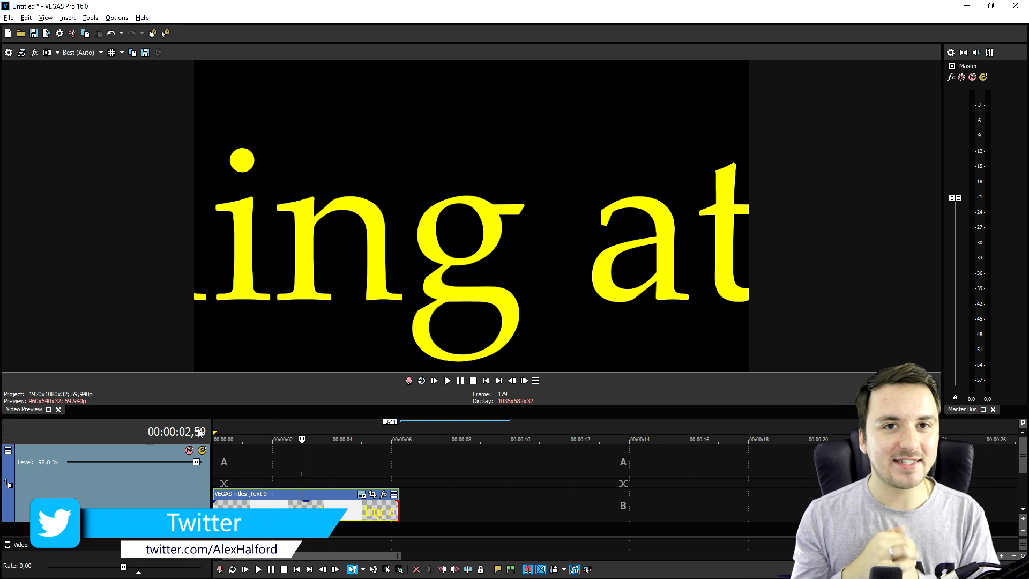
{"action": "mouse_move", "coordinate": [56, 181]}
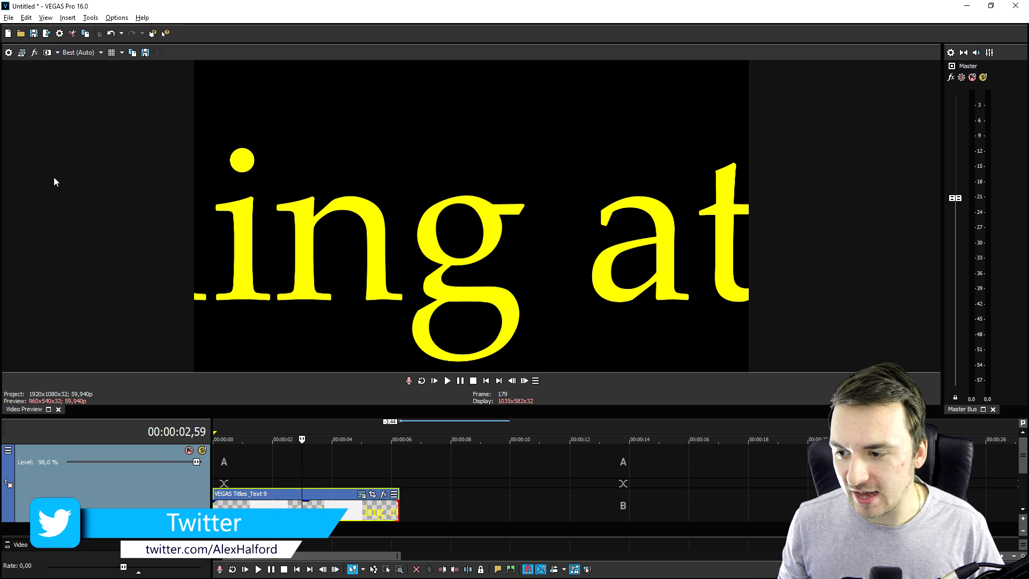
{"action": "mouse_move", "coordinate": [677, 4]}
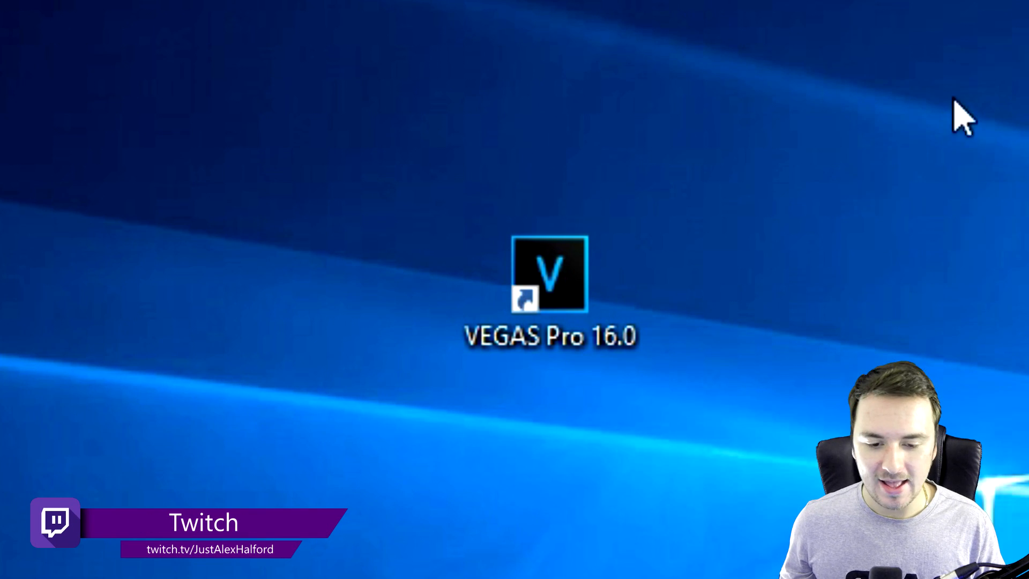
{"action": "mouse_move", "coordinate": [866, 187]}
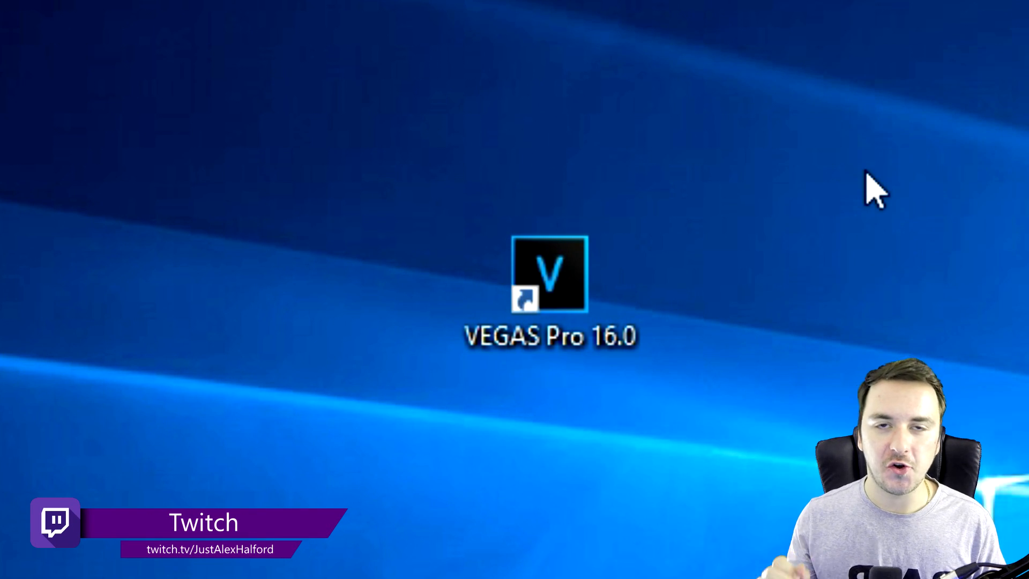
{"action": "mouse_move", "coordinate": [860, 206]}
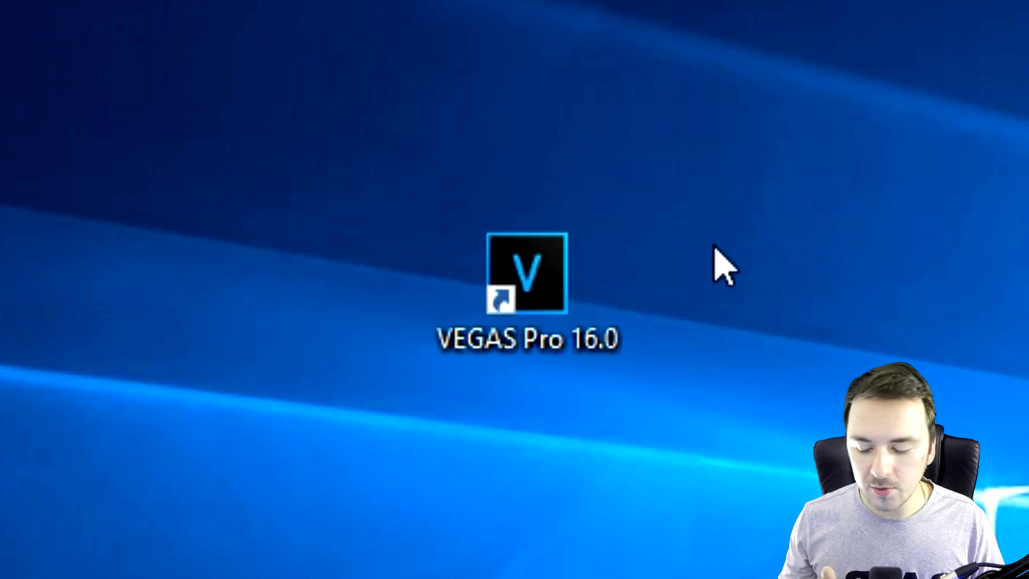
{"action": "mouse_move", "coordinate": [718, 305]}
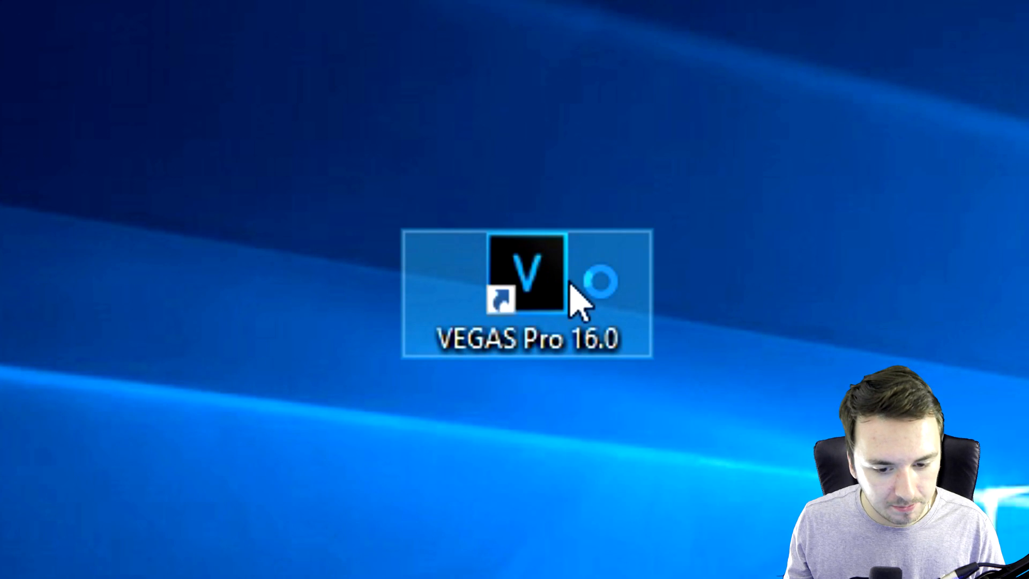
Relaunch VEGAS Pro 16.0 from the desktop shortcut with Ctrl+Shift held to trigger the reset prompt
{"action": "double_click", "coordinate": [522, 277]}
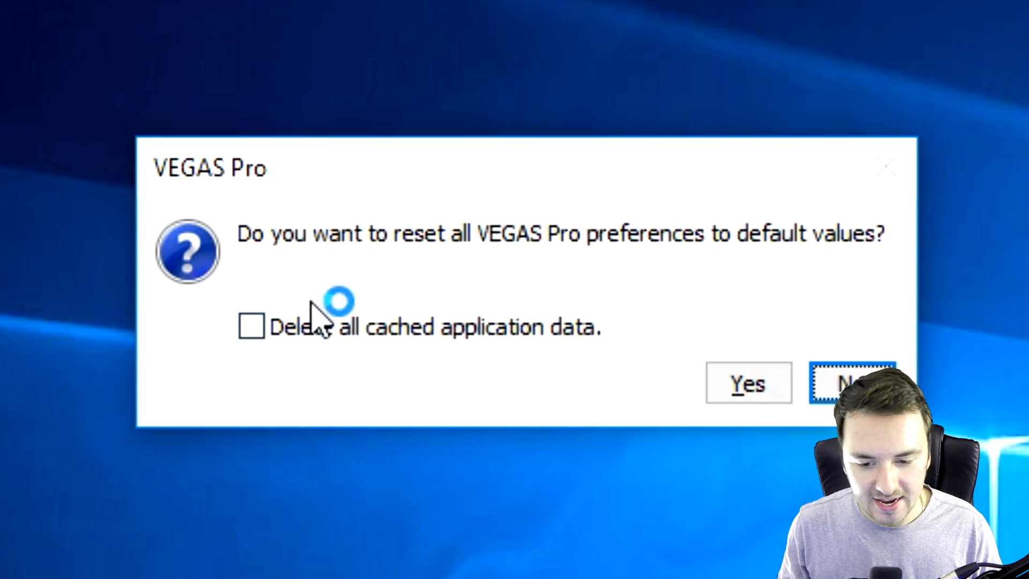
{"action": "mouse_move", "coordinate": [457, 289]}
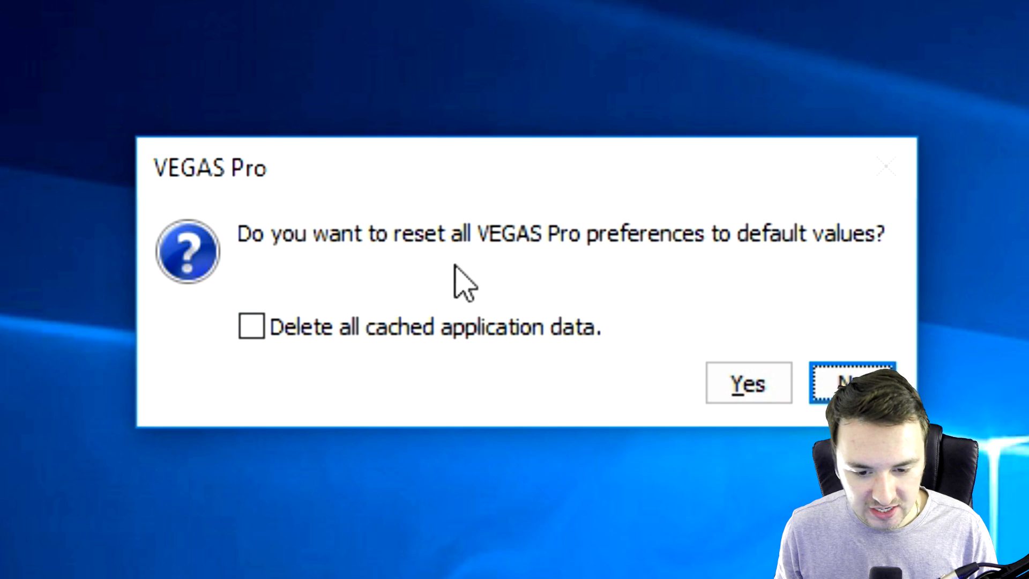
{"action": "mouse_move", "coordinate": [742, 272]}
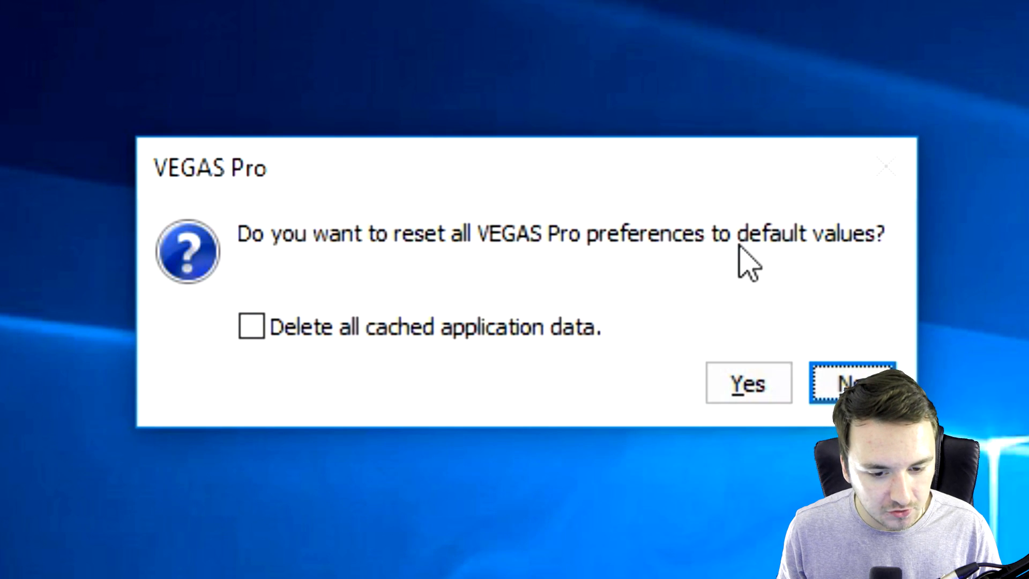
{"action": "mouse_move", "coordinate": [392, 359]}
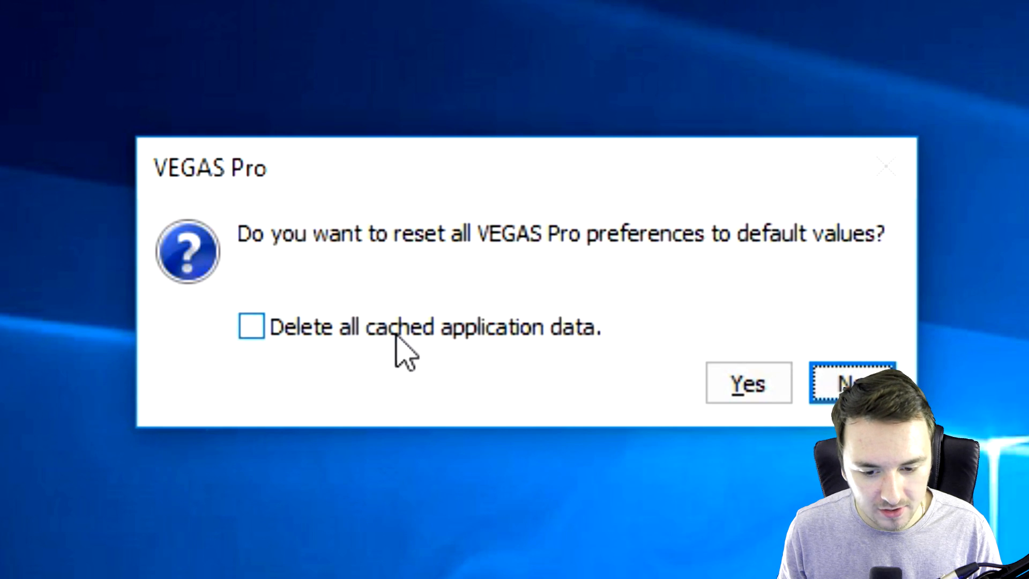
{"action": "mouse_move", "coordinate": [614, 384]}
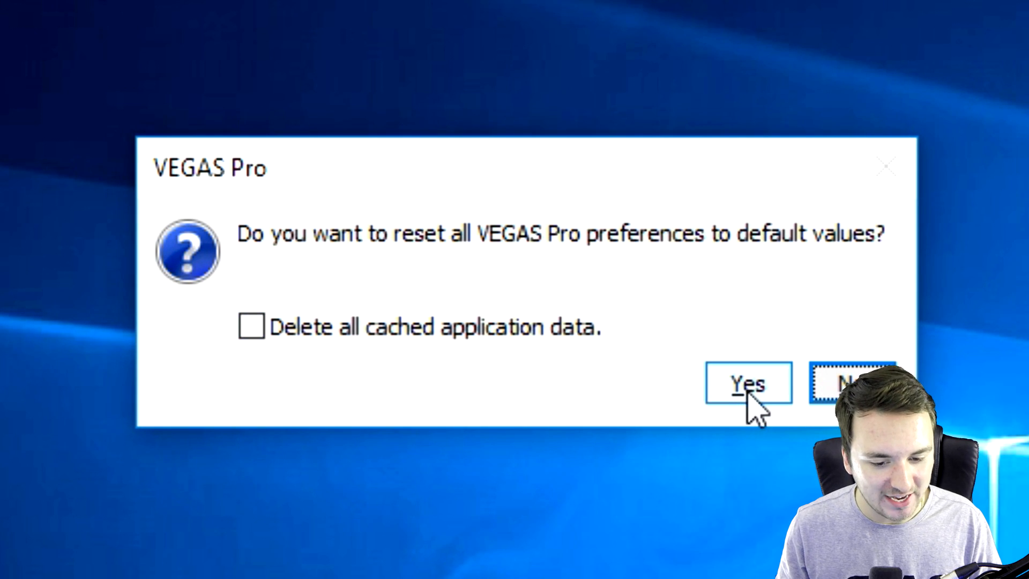
Confirm the preferences reset with Yes, leaving cached application data undeleted
{"action": "left_click", "coordinate": [746, 384]}
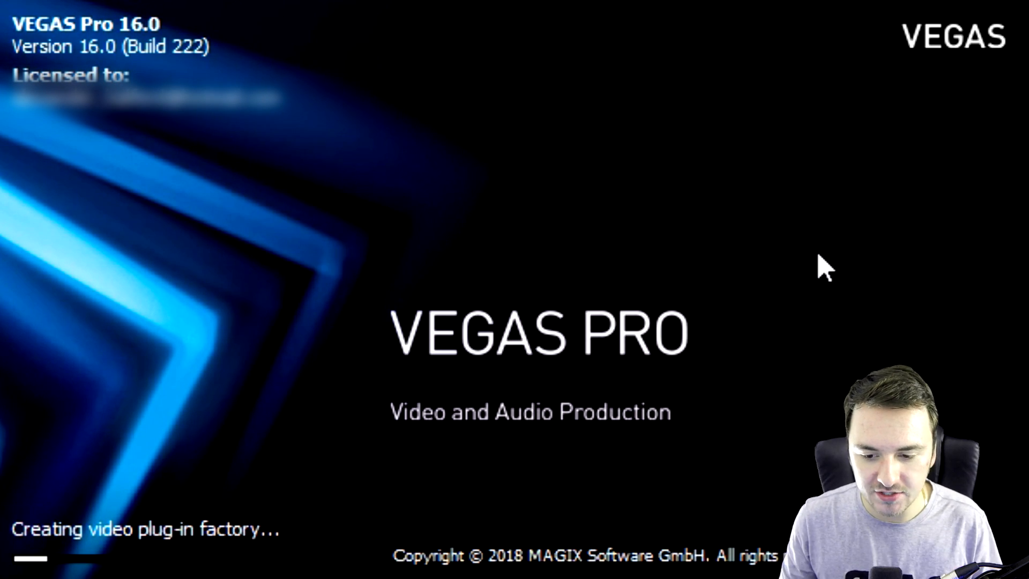
{"action": "mouse_move", "coordinate": [808, 278]}
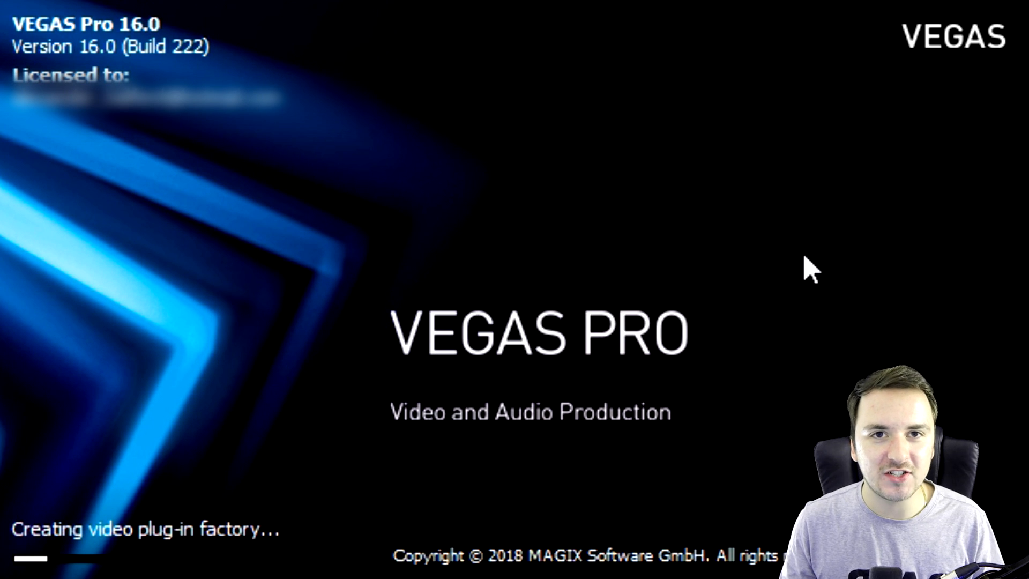
{"action": "mouse_move", "coordinate": [795, 298]}
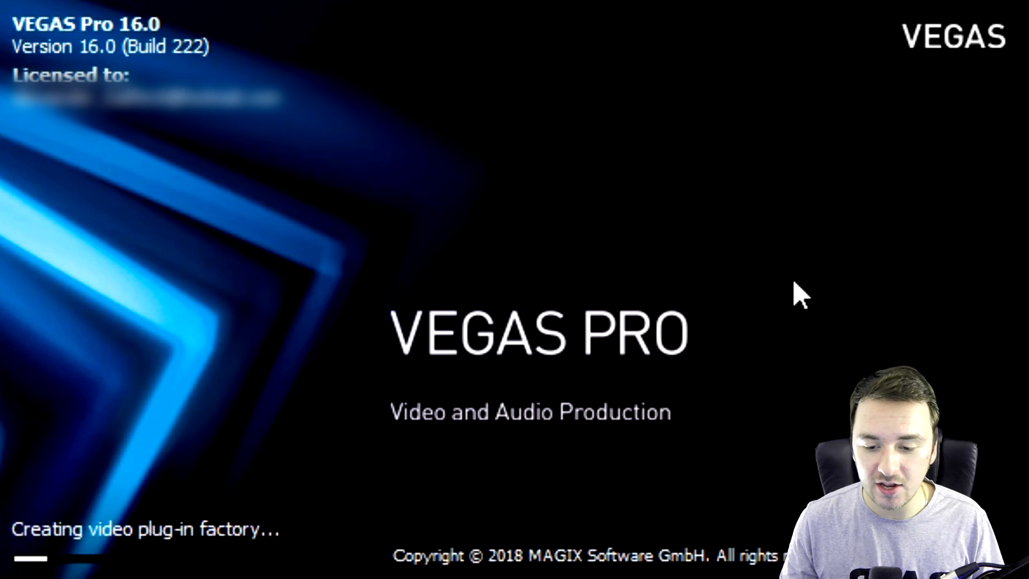
{"action": "mouse_move", "coordinate": [794, 144]}
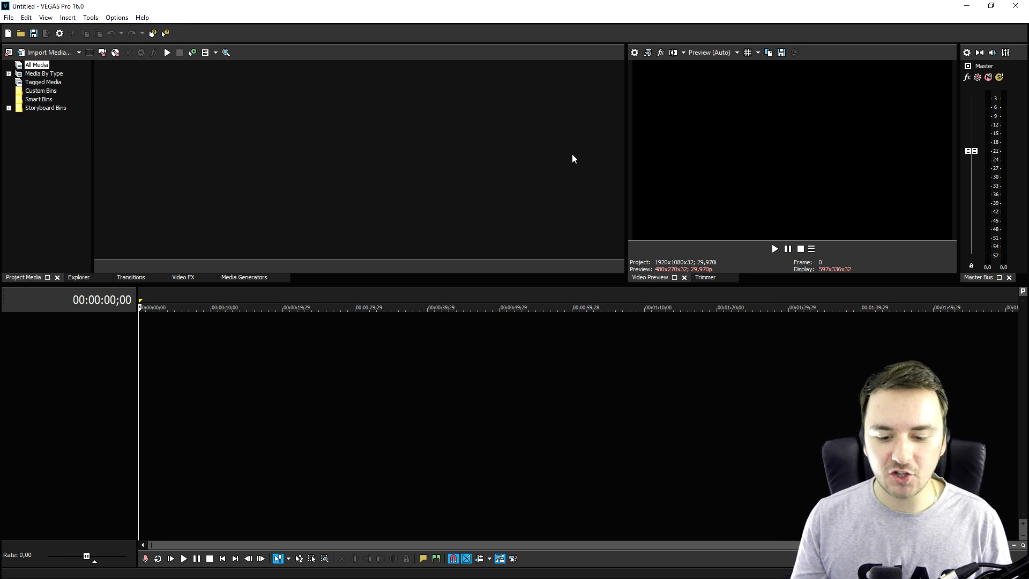
{"action": "mouse_move", "coordinate": [519, 151]}
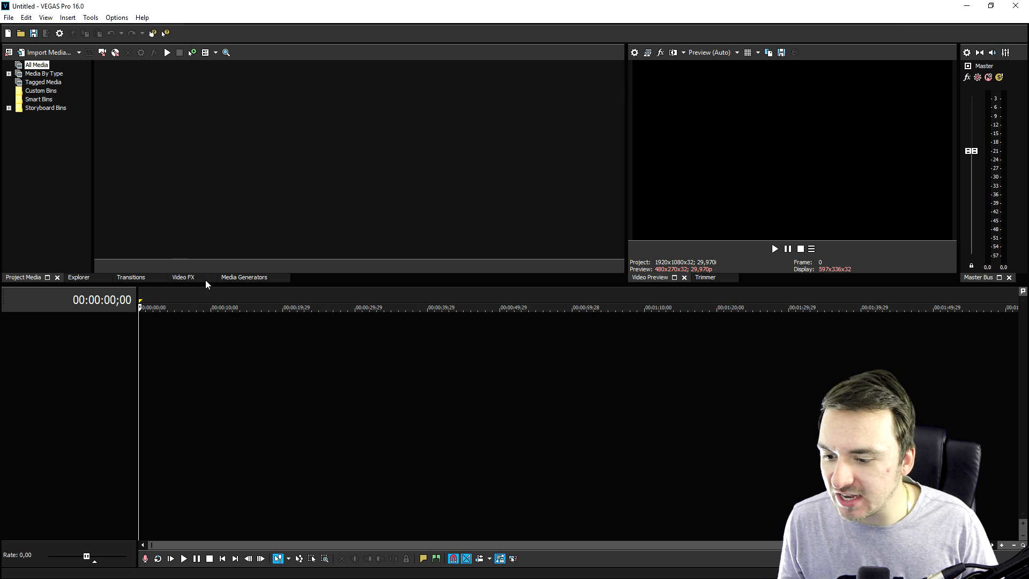
Show the Media Generators panel listing the Checkerboard presets
{"action": "left_click", "coordinate": [244, 277]}
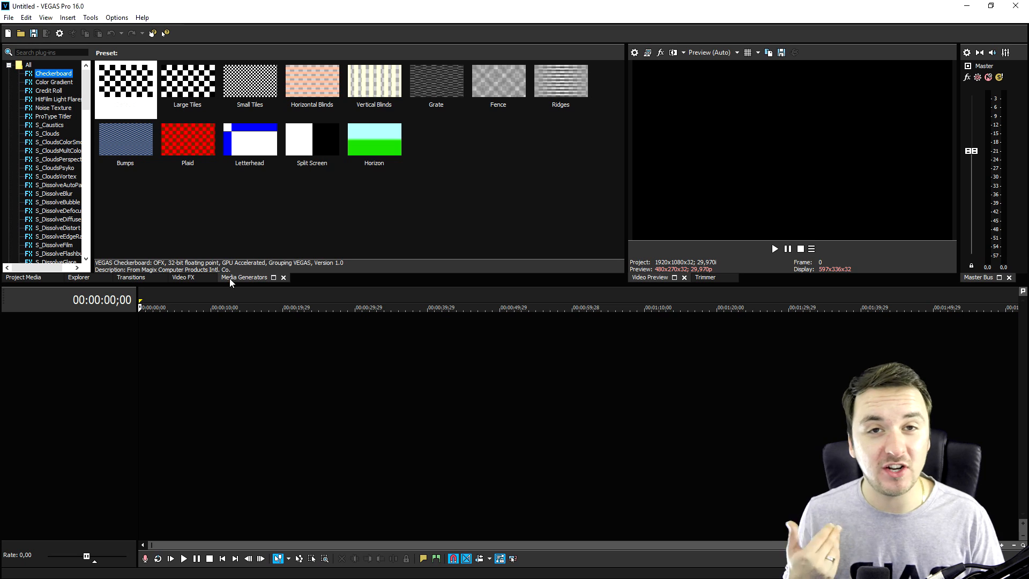
Add a Checkerboard clip, confirm the 60 FPS and Insta render templates remain, then cancel Render As
{"action": "left_click", "coordinate": [125, 88]}
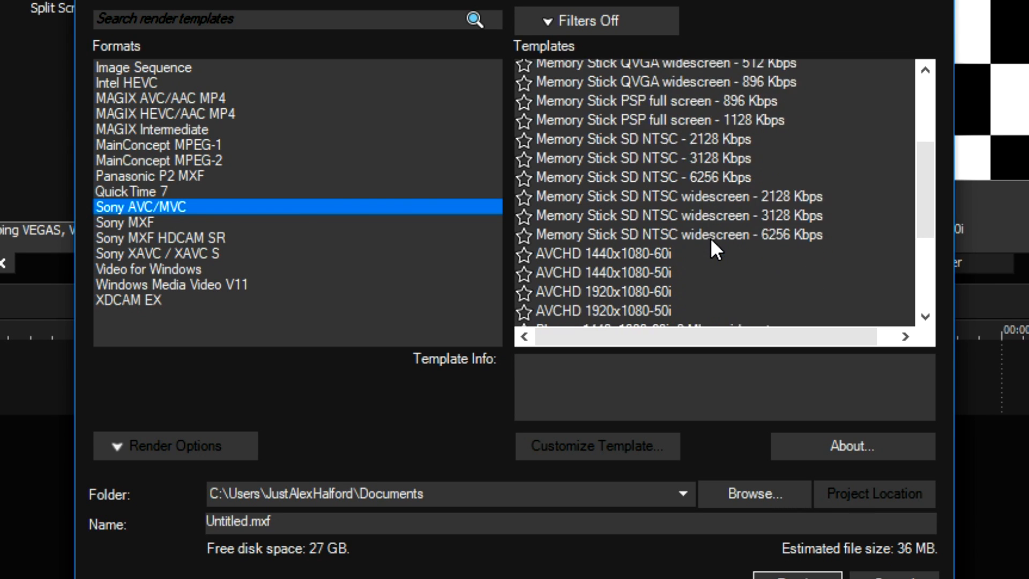
{"action": "scroll", "scroll_direction": "down", "scroll_amount": 3}
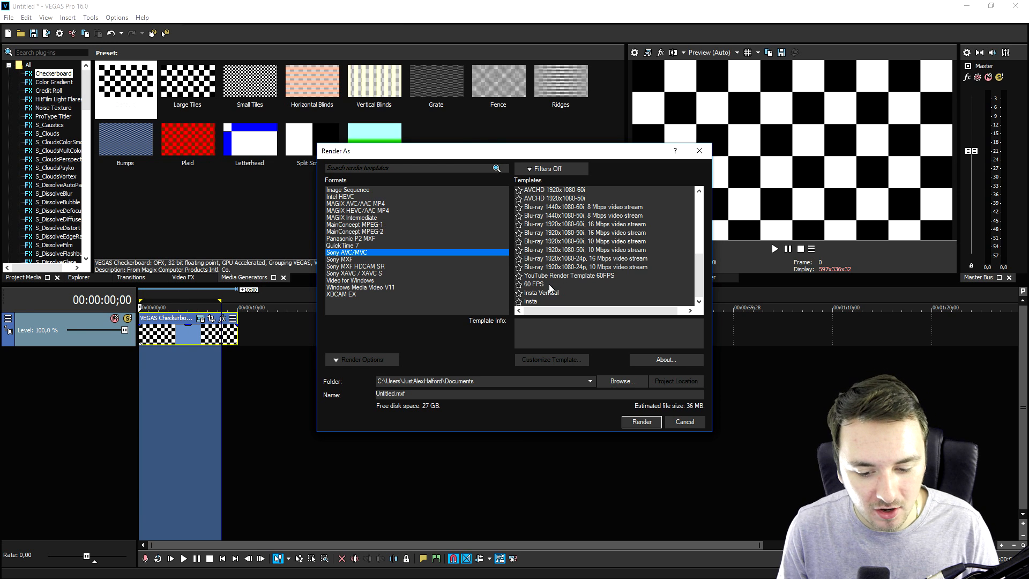
{"action": "left_click", "coordinate": [684, 422]}
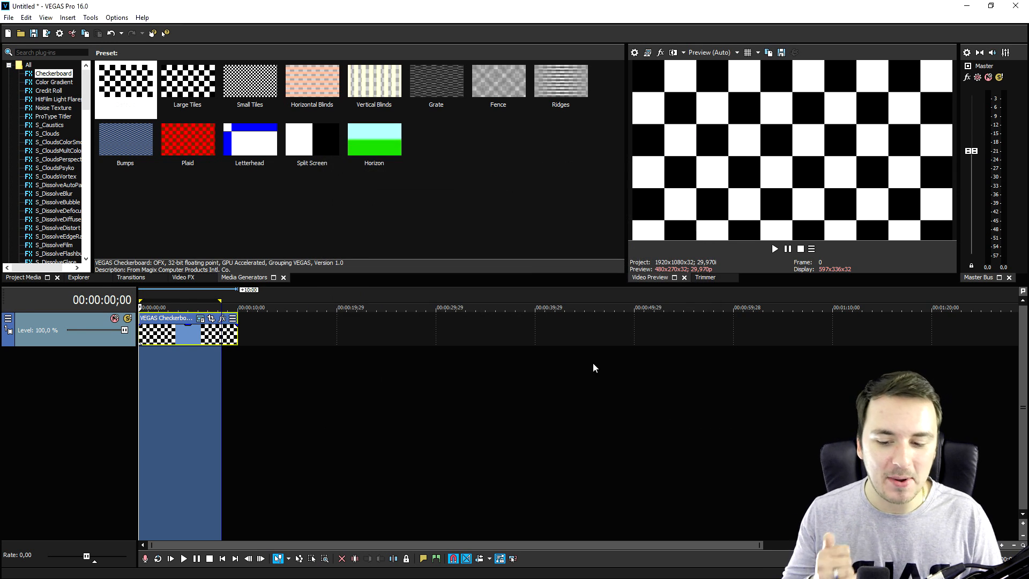